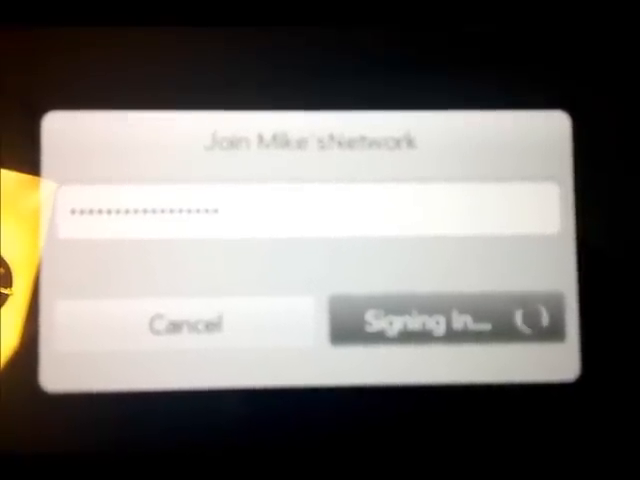
# - Sign in to the password-protected Wi-Fi network from the Join network dialog
pyautogui.click(447, 323)
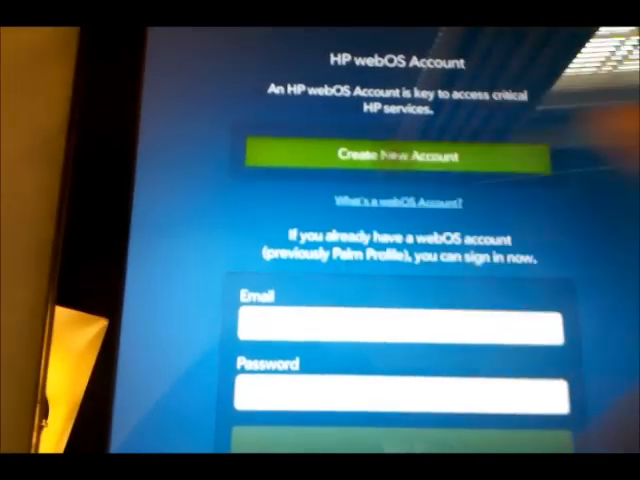
# - Choose Create New Account on the HP webOS Account screen
pyautogui.click(388, 157)
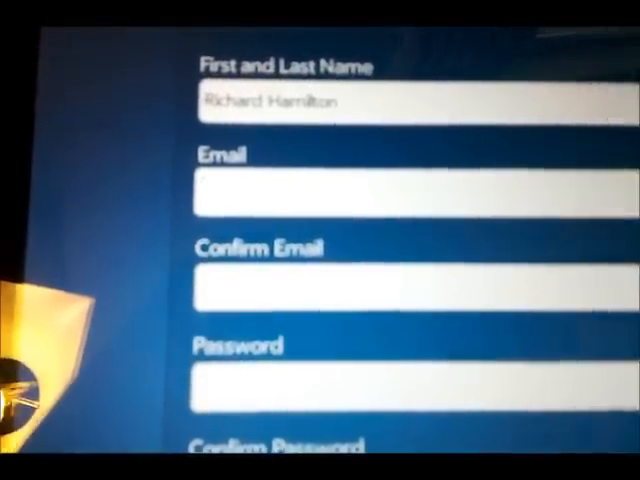
# - Submit the filled account form with security answer '1992 Saturn SL1'
pyautogui.scroll(-3)
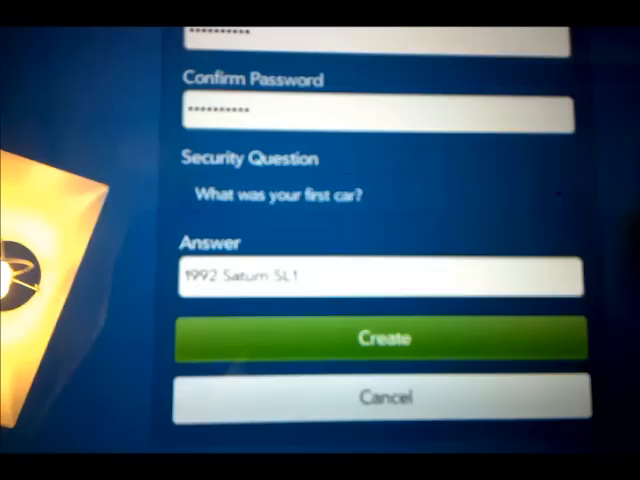
pyautogui.click(384, 337)
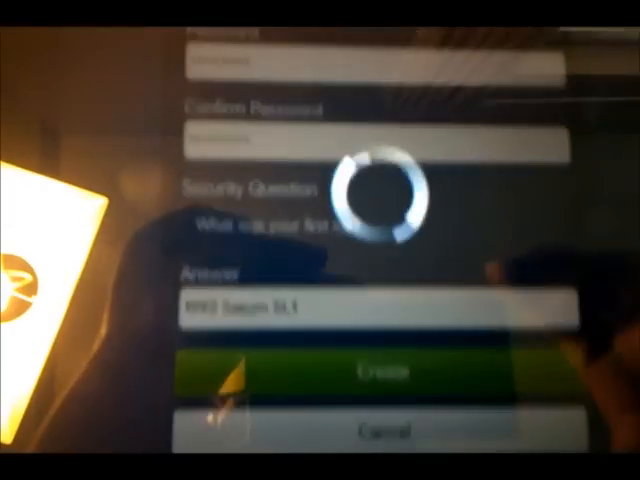